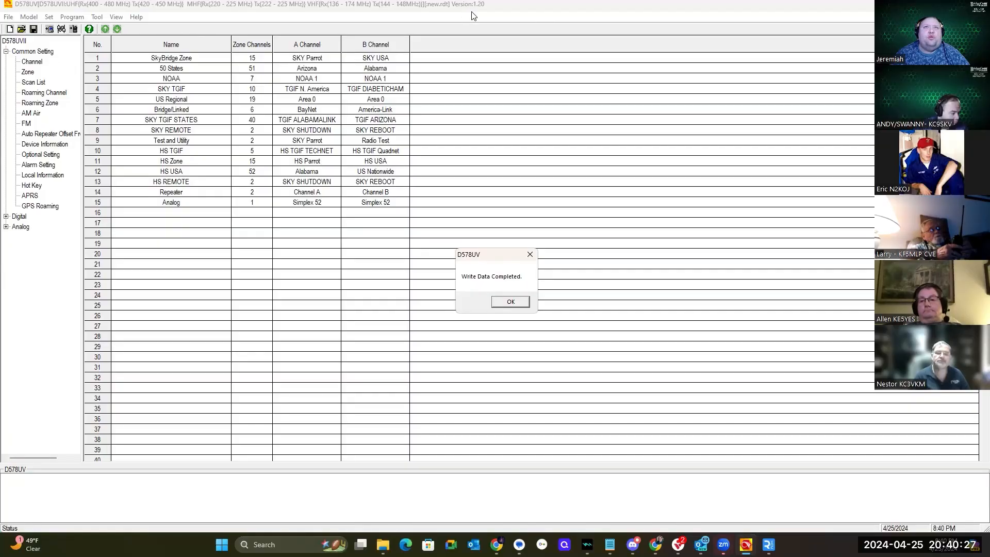
pyautogui.moveTo(487, 14)
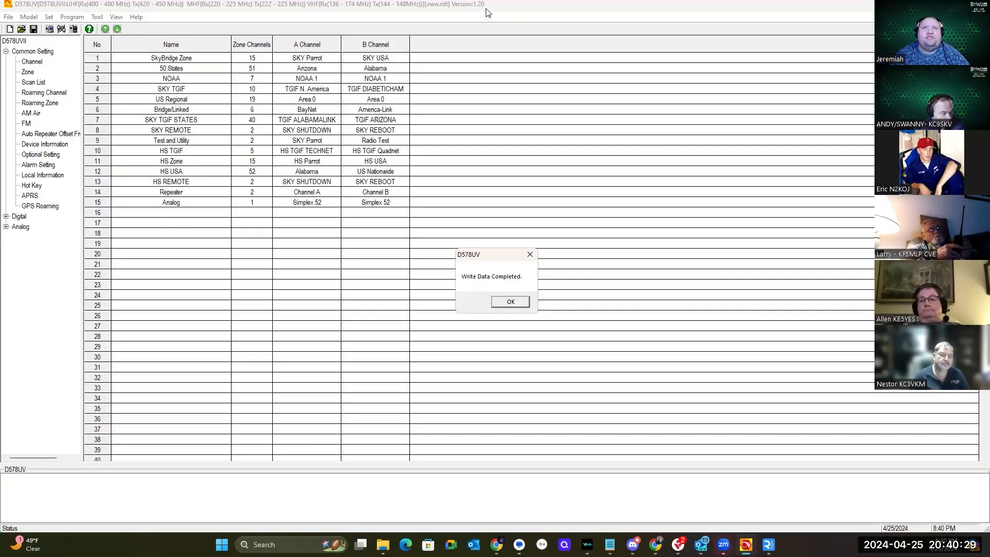
# Step: Acknowledge the 'Write Data Completed' message after sending the codeplug to the radio
pyautogui.click(510, 301)
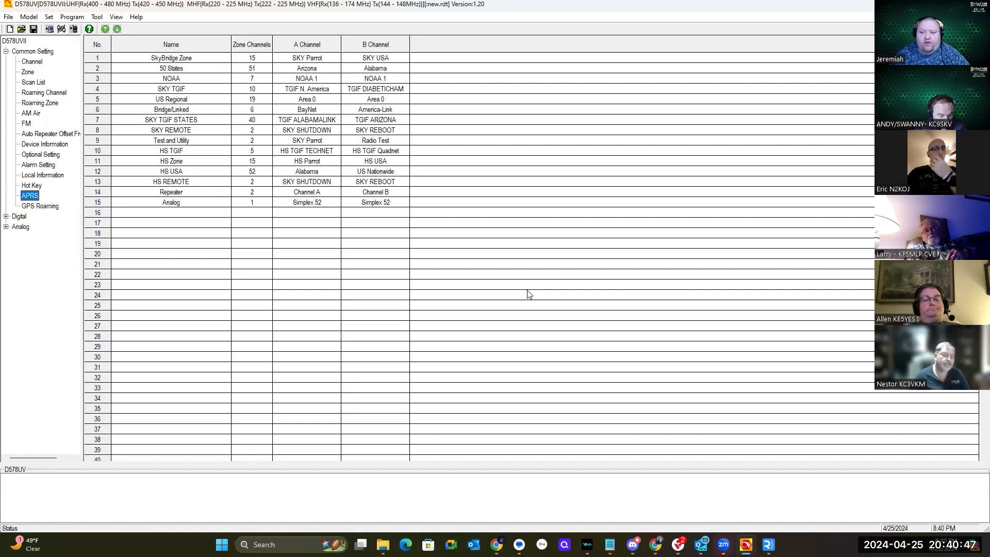
pyautogui.moveTo(35, 248)
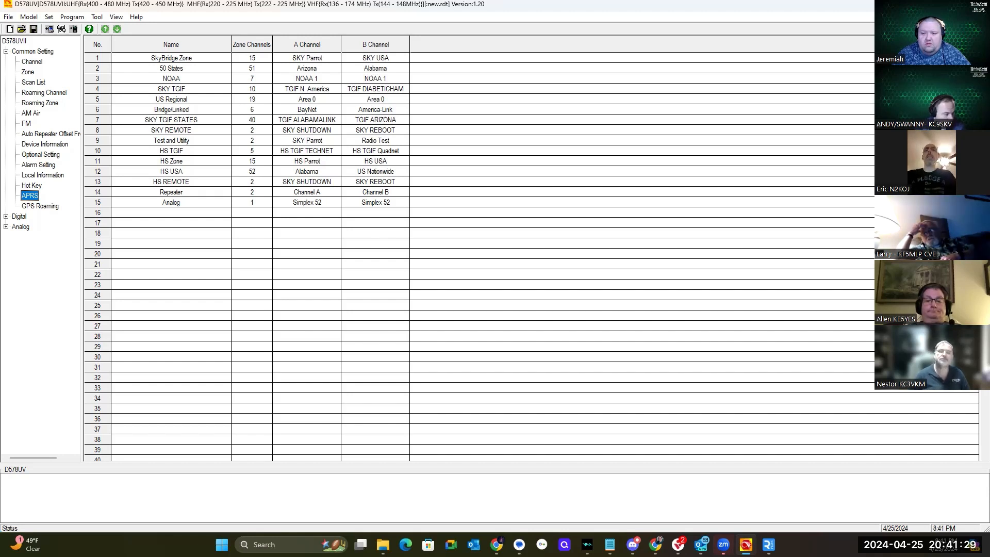
pyautogui.moveTo(592, 395)
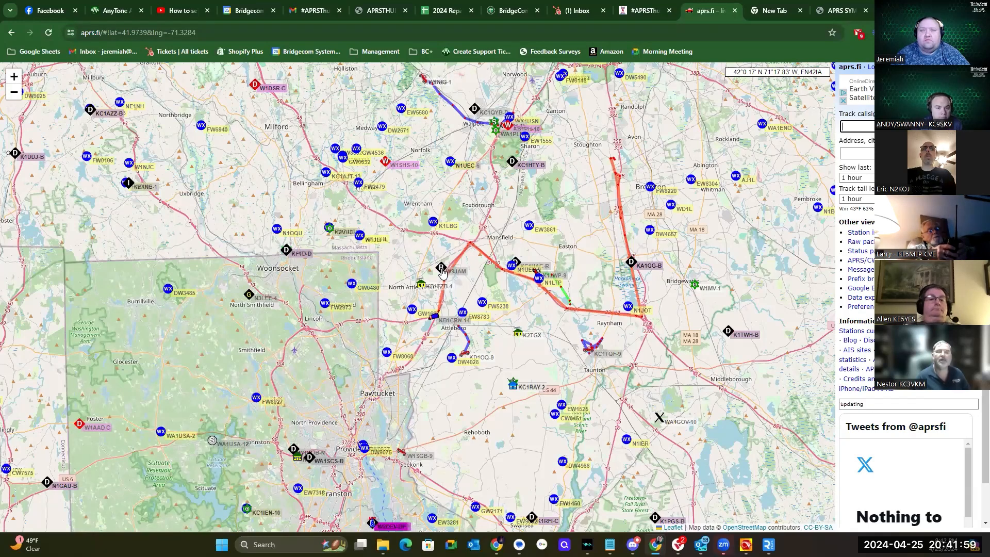
# Step: Select the W9JAM station and start entering W9JAM as the callsign to track
pyautogui.click(440, 268)
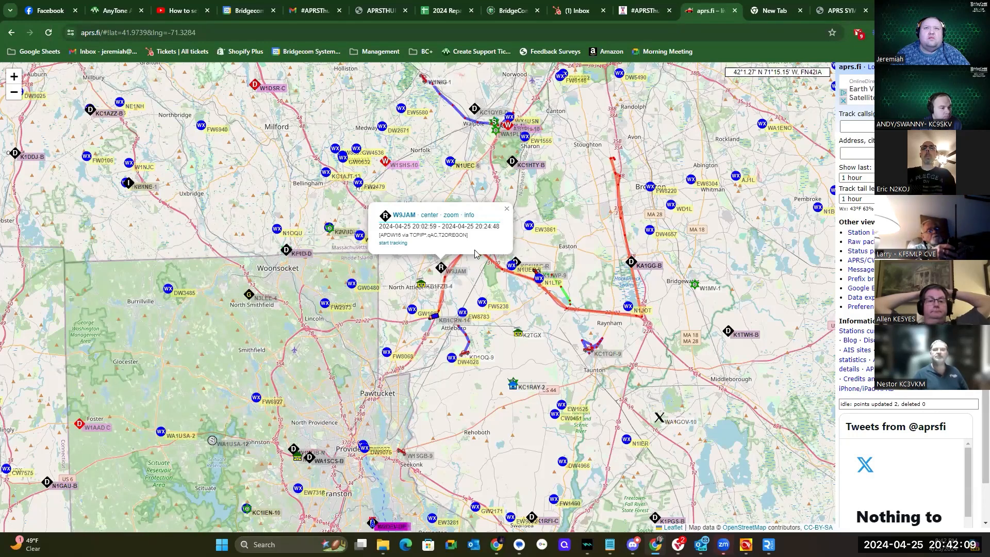
pyautogui.click(505, 209)
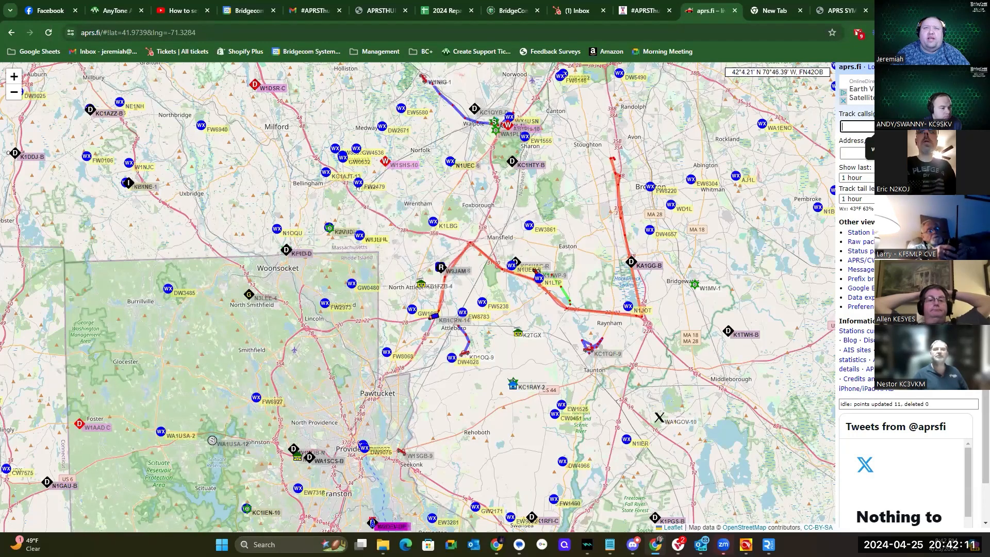
pyautogui.write('W9')
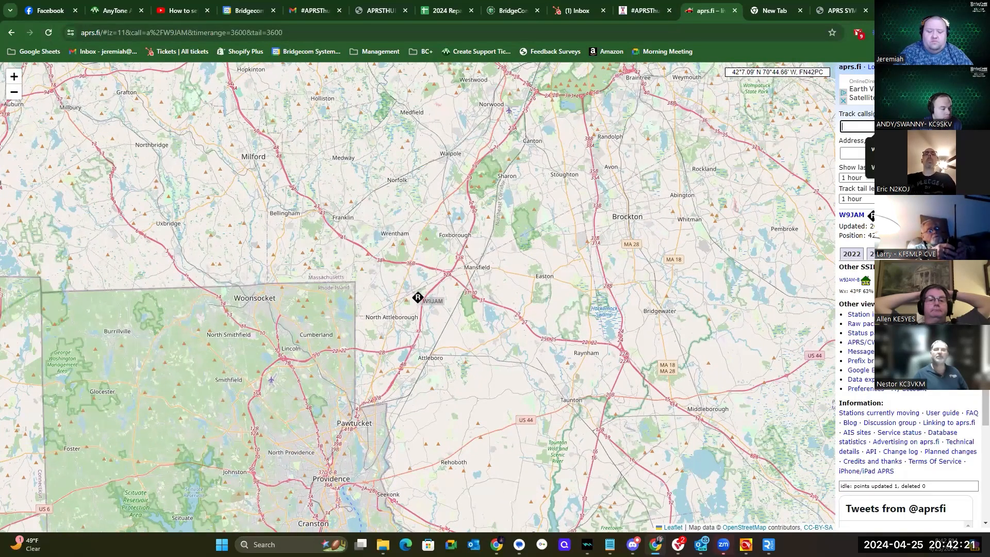
pyautogui.write('W9JAM')
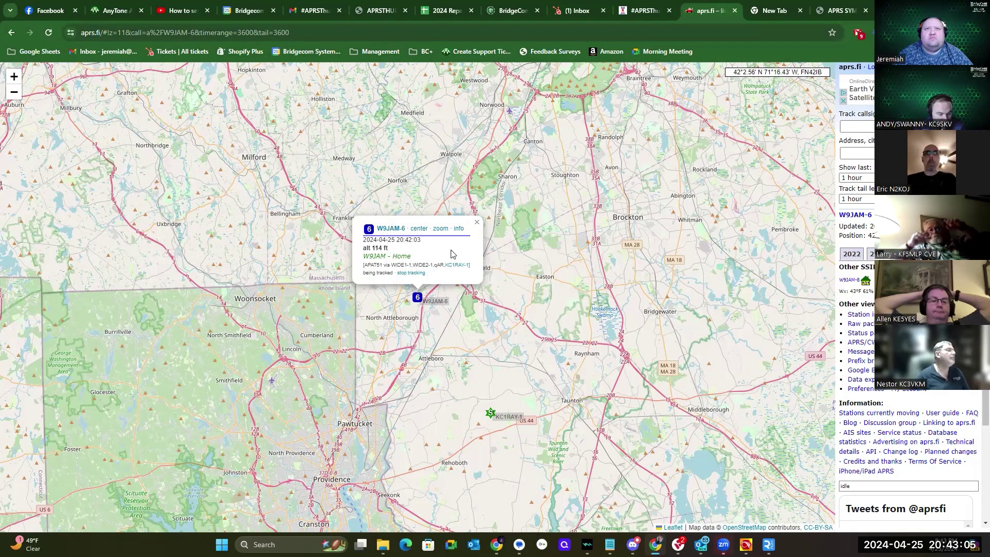
pyautogui.click(476, 220)
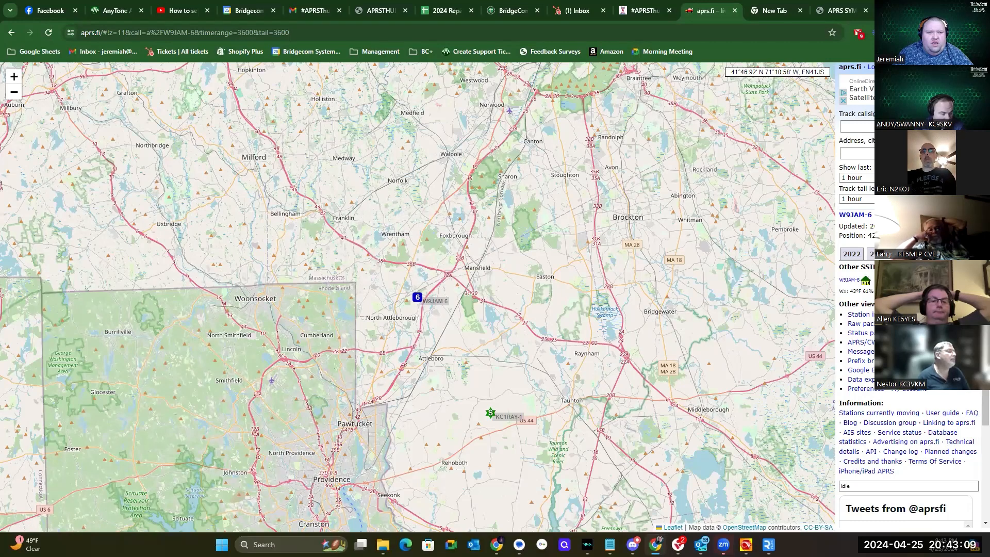
pyautogui.click(417, 296)
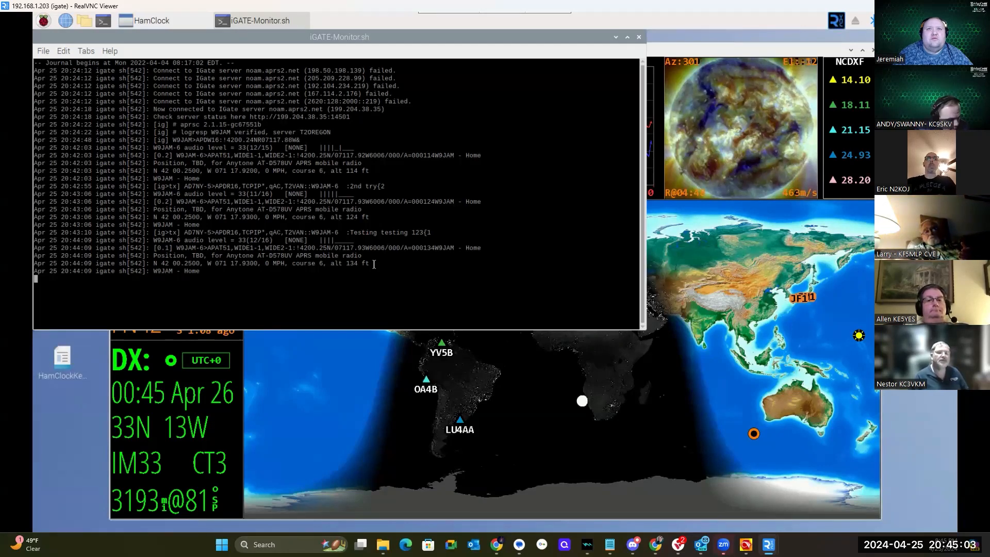
pyautogui.moveTo(598, 166)
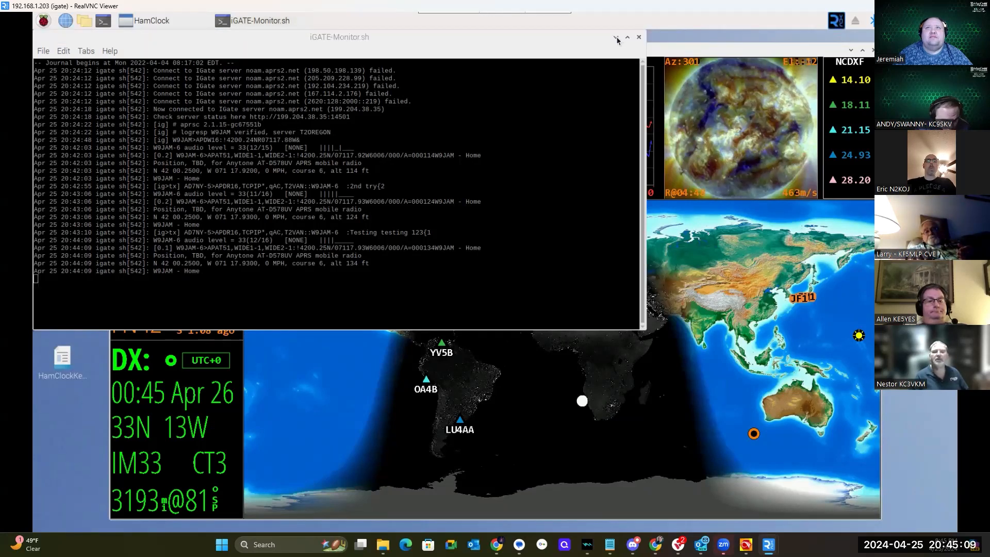
# Step: Minimize iGATE-Monitor and HamClock, then restore the iGate monitor log from the taskbar
pyautogui.click(626, 37)
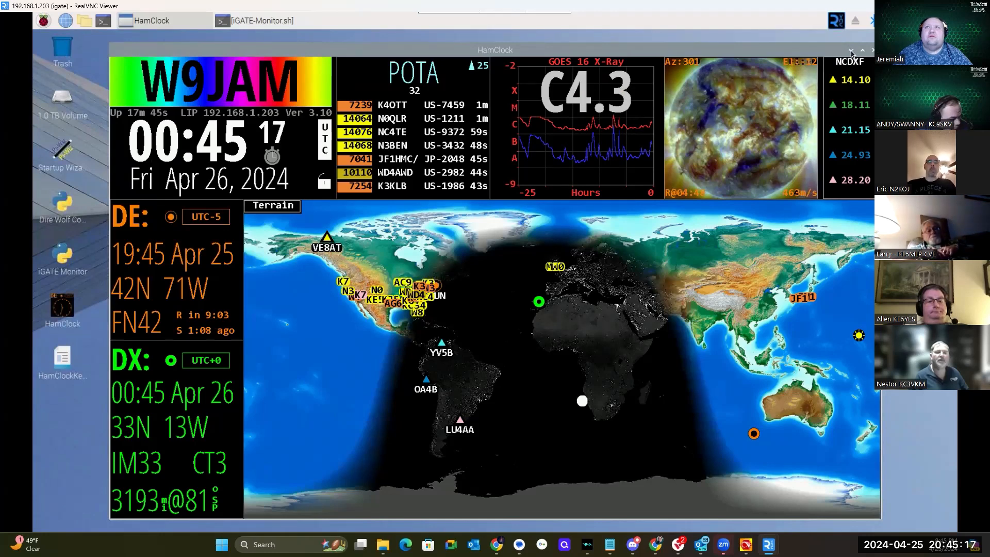
pyautogui.click(852, 50)
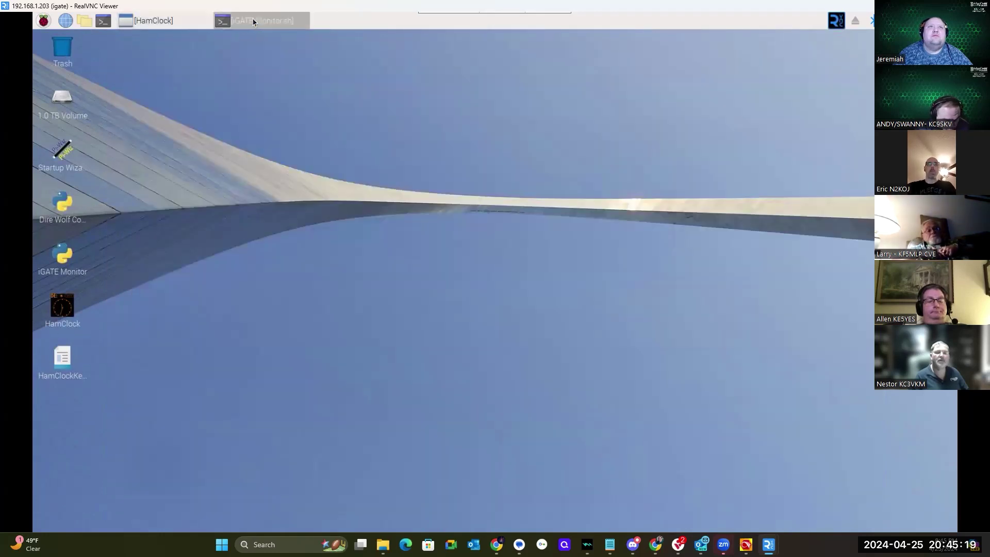
pyautogui.click(261, 20)
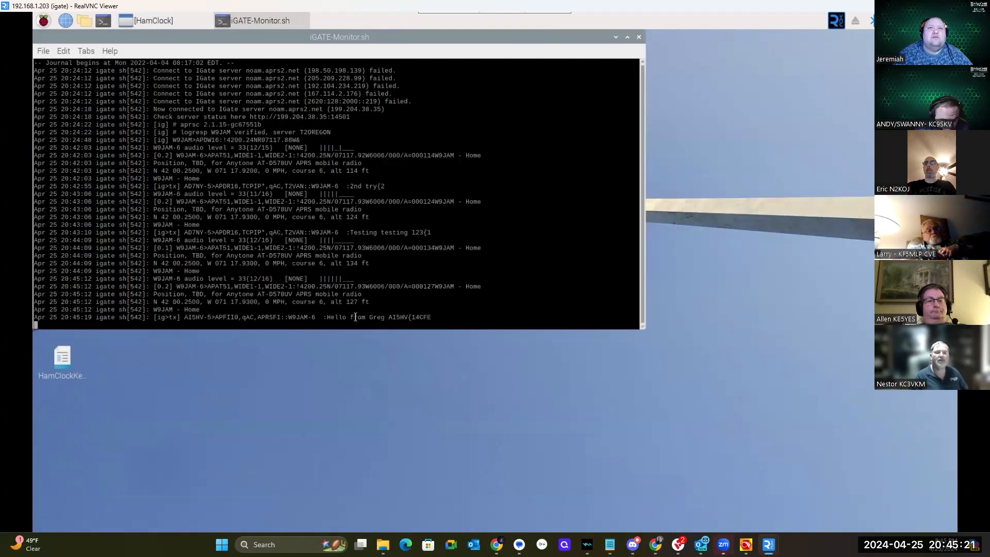
pyautogui.moveTo(395, 317)
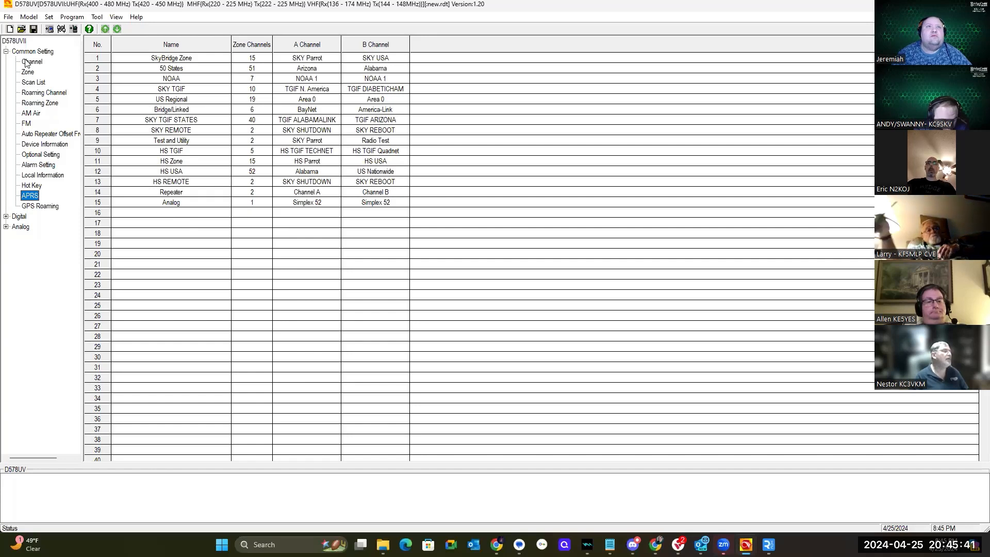
# Step: Show the channel list under Common Setting to reach empty channel 358
pyautogui.click(32, 61)
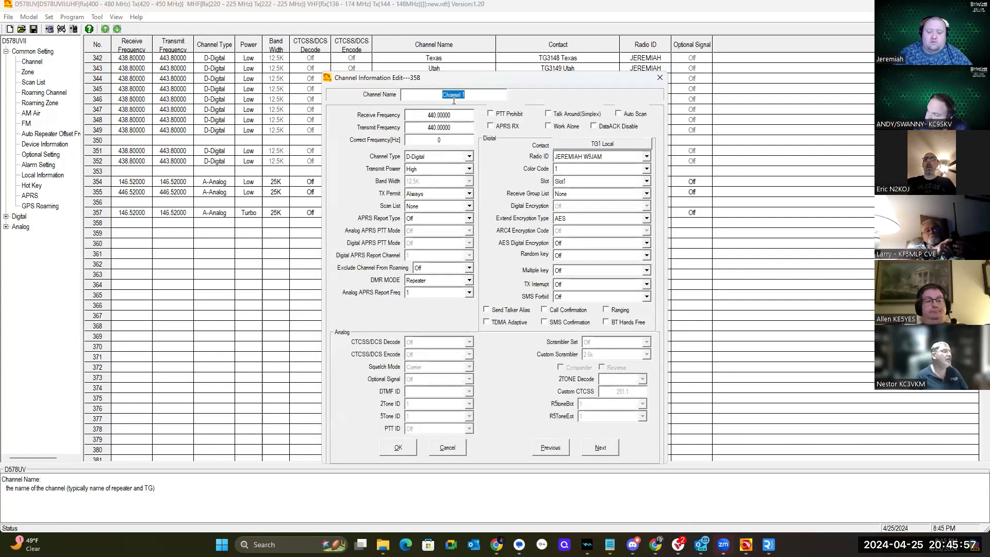
# Step: Name channel 358 'APRS RX' on 144.39 MHz, A-Analog, 25K bandwidth, with APRS RX enabled
pyautogui.write('APRS RX')
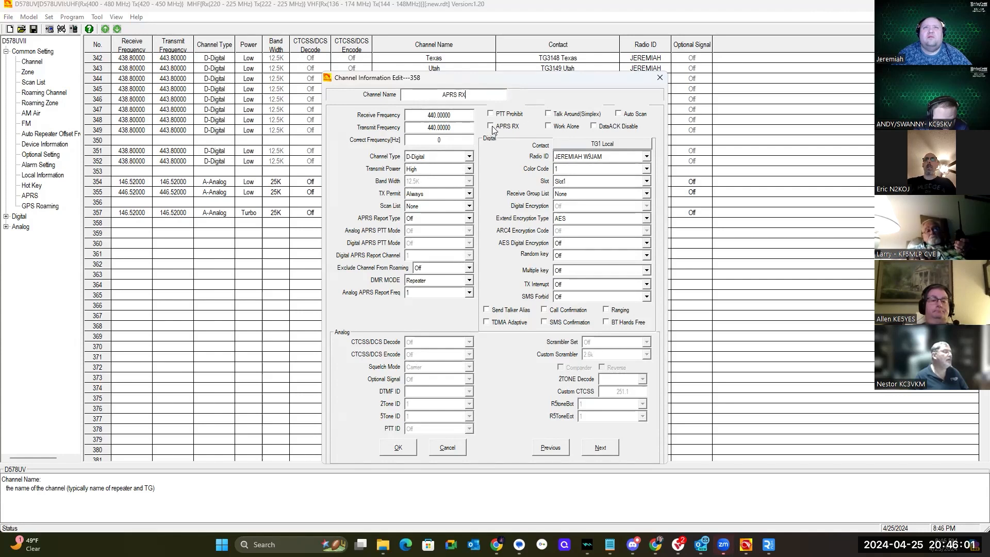
pyautogui.tripleClick(438, 115)
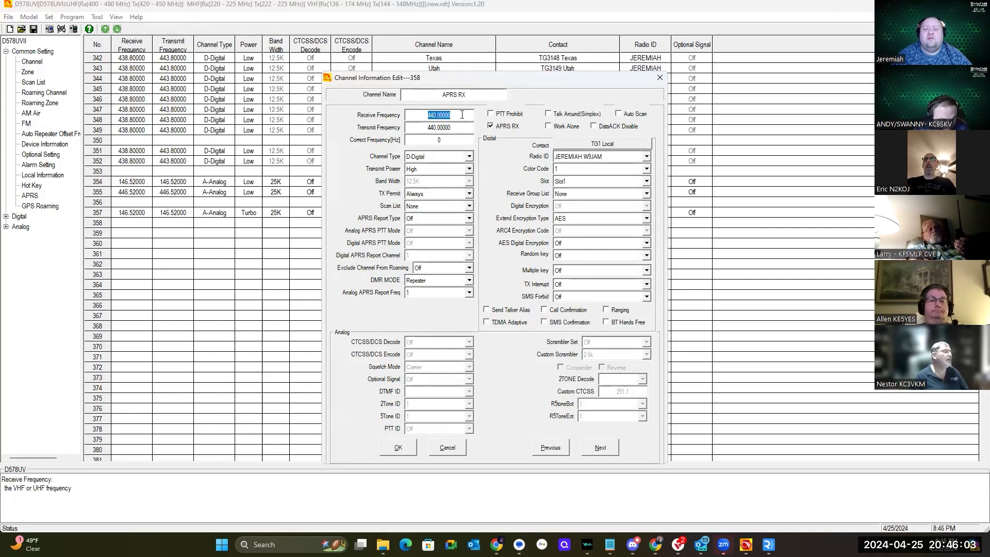
pyautogui.write('144.')
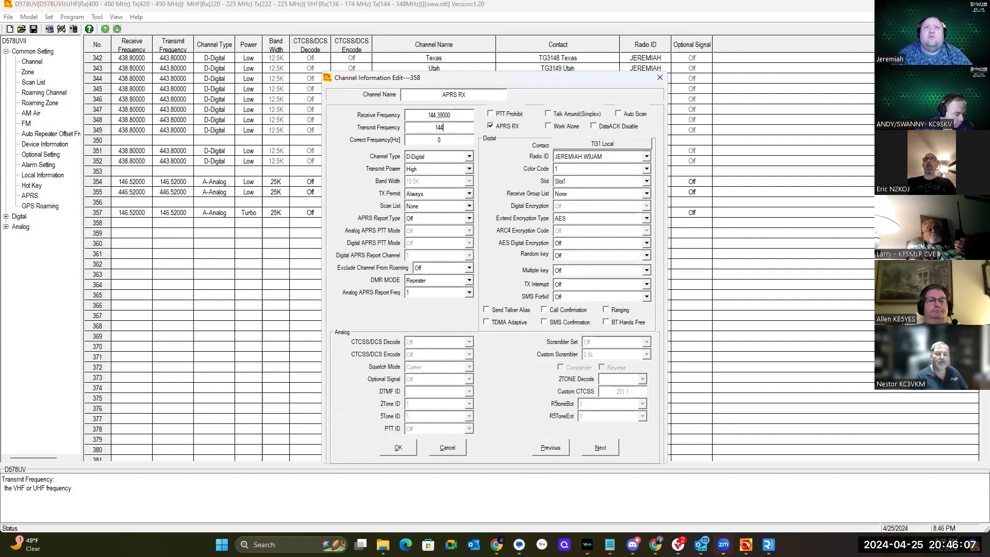
pyautogui.click(467, 155)
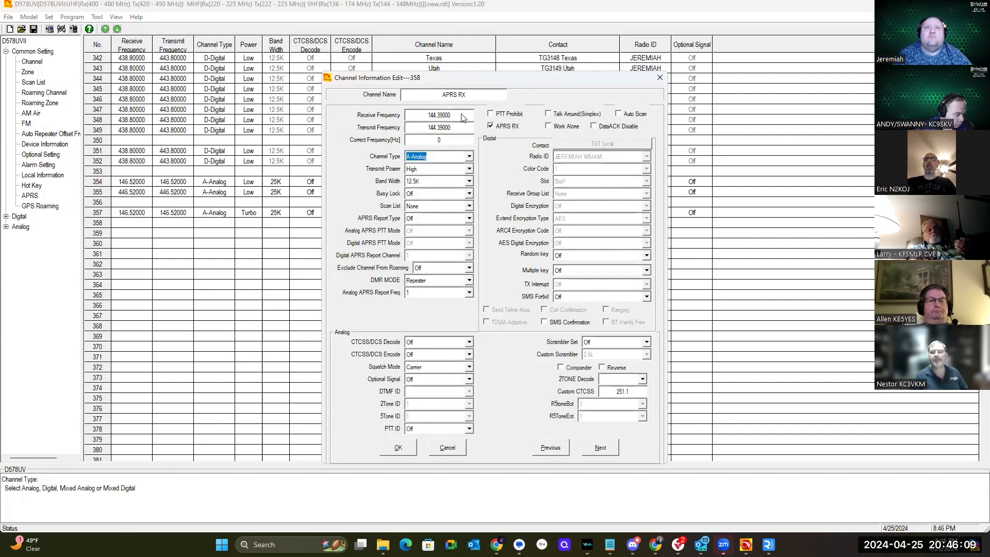
pyautogui.click(435, 193)
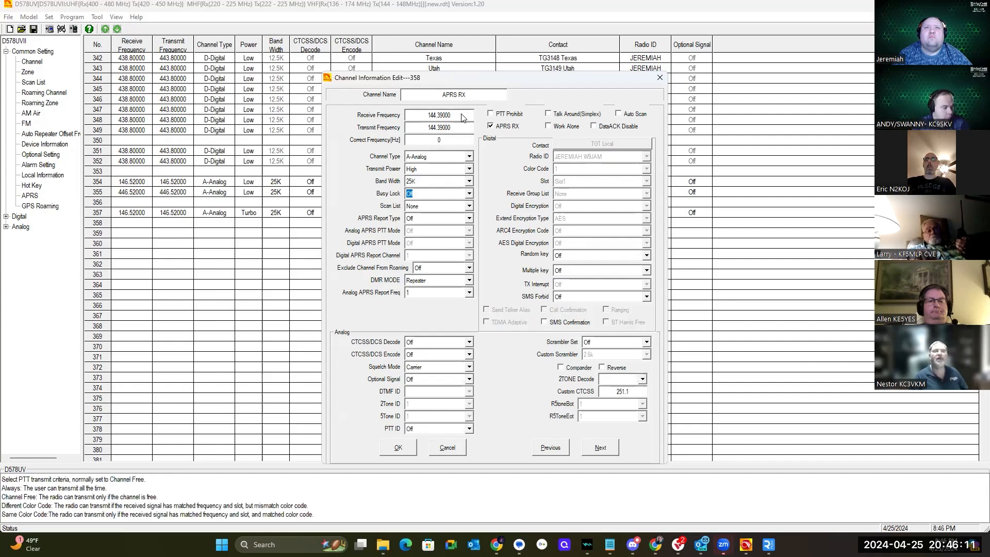
pyautogui.click(435, 279)
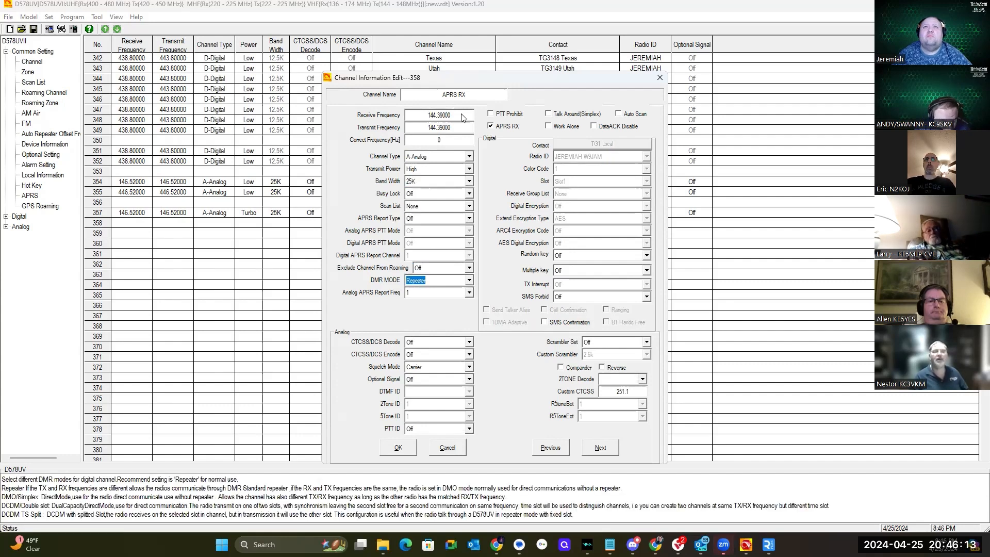